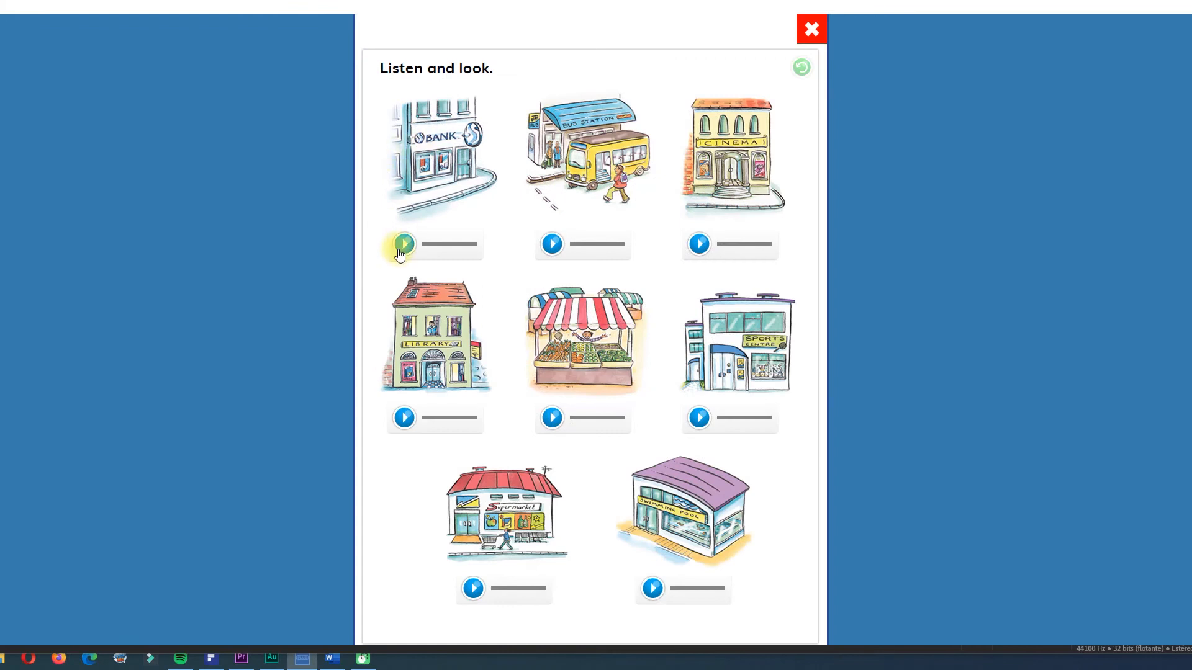
Step: Play the bank (twice), cinema, sports centre and supermarket place-name recordings
{"action": "left_click", "coordinate": [404, 243]}
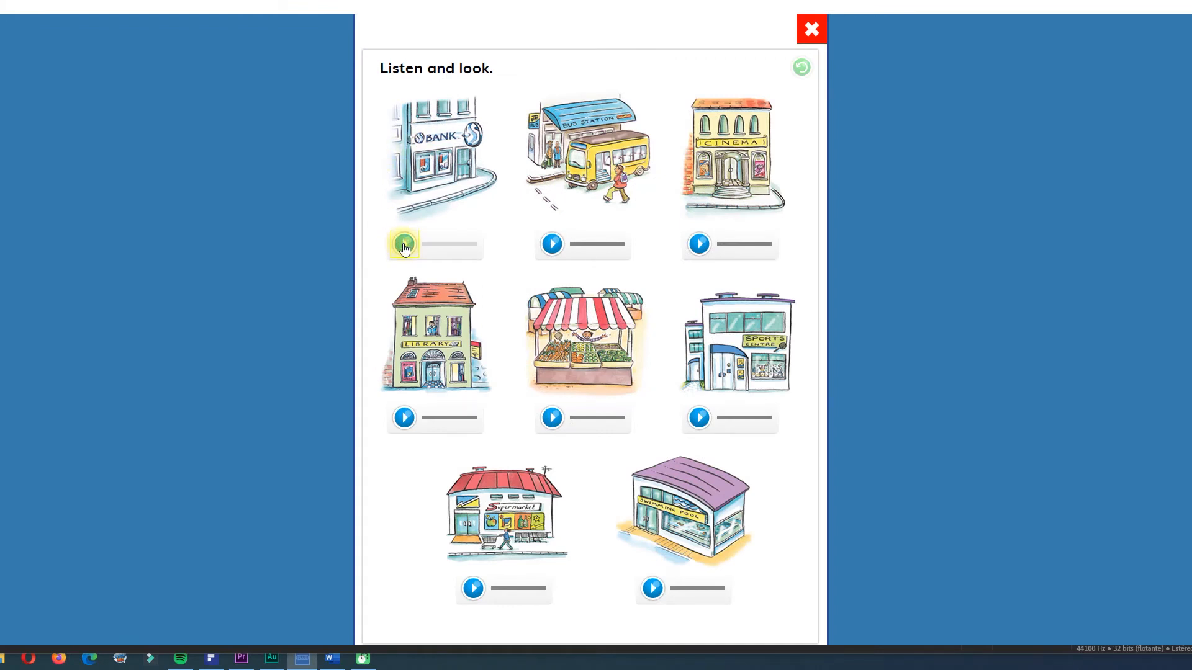
{"action": "left_click", "coordinate": [551, 243]}
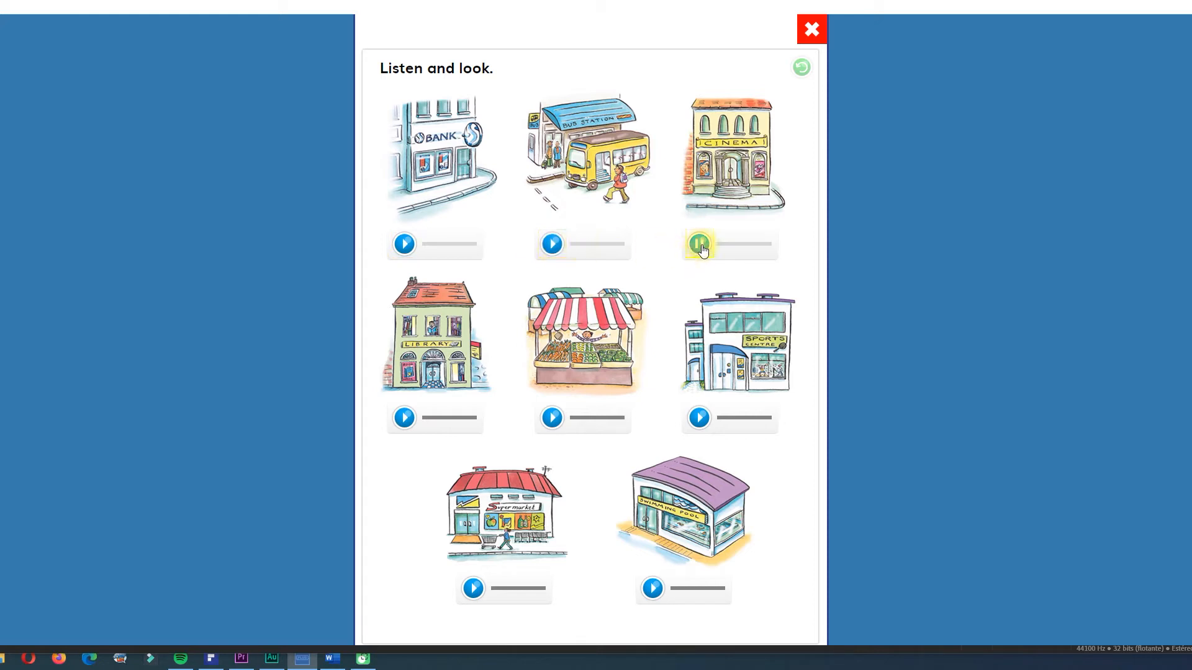
{"action": "left_click", "coordinate": [404, 417]}
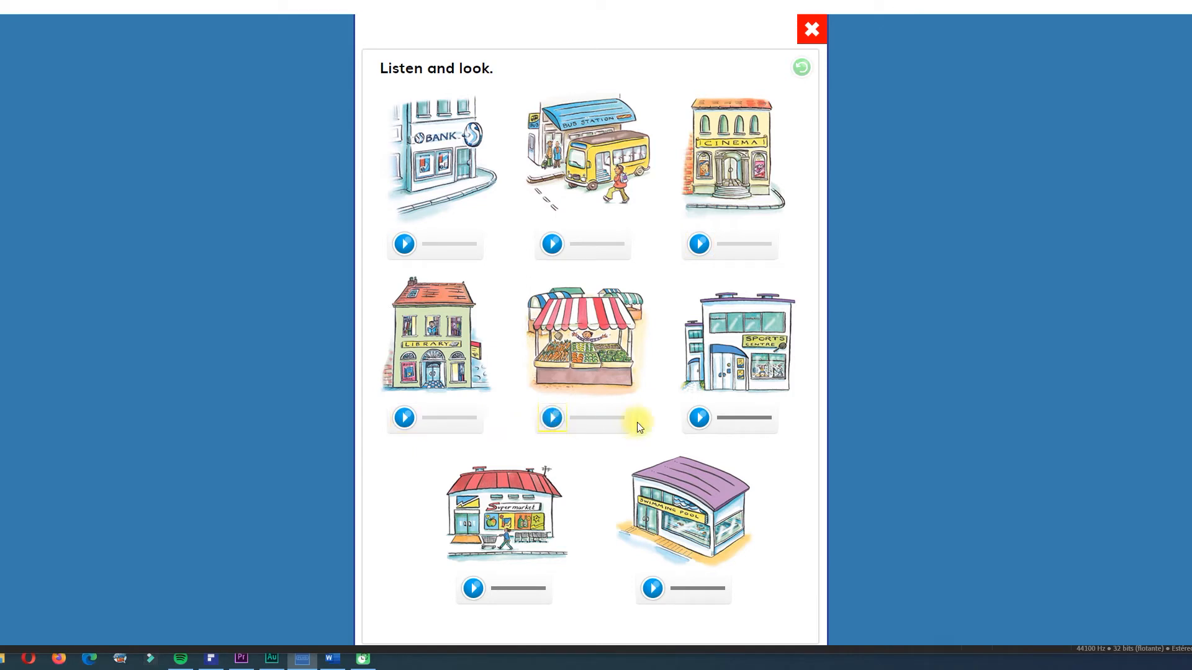
{"action": "left_click", "coordinate": [697, 417]}
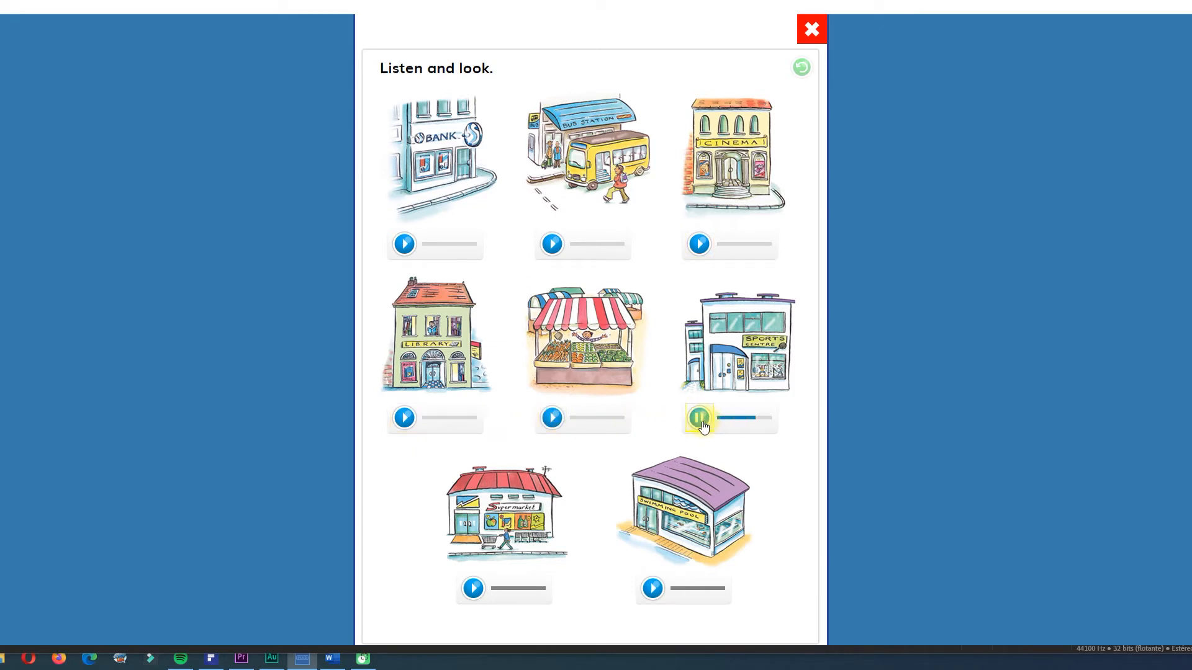
{"action": "left_click", "coordinate": [473, 588]}
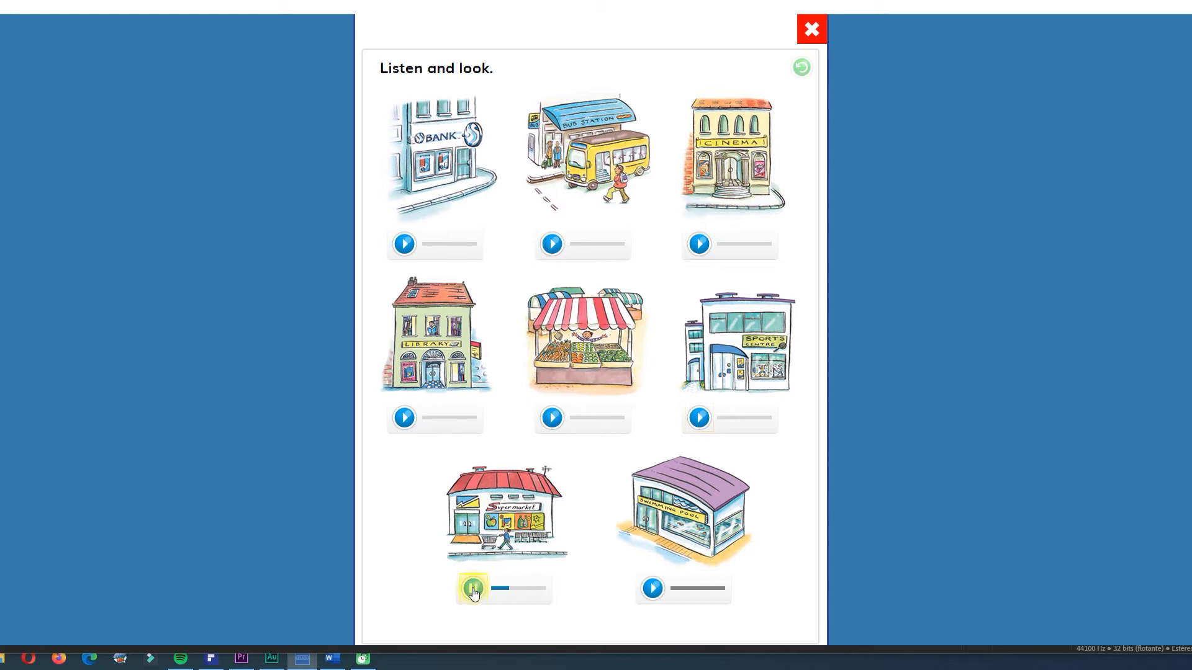
{"action": "left_click", "coordinate": [651, 587]}
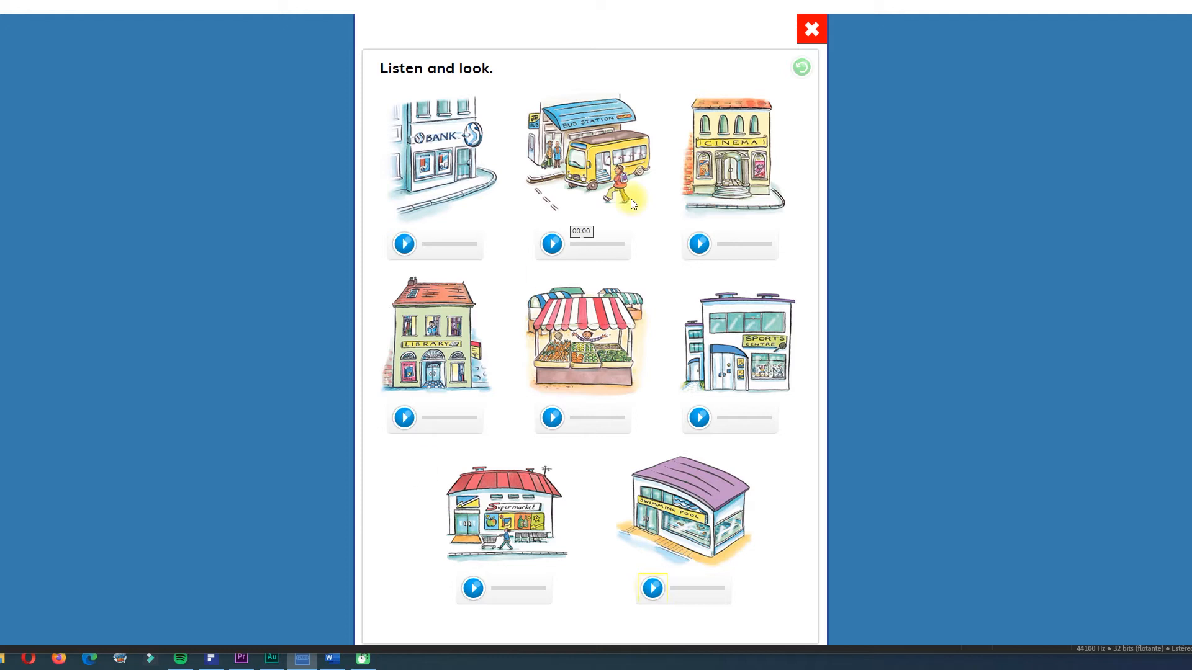
{"action": "left_click", "coordinate": [810, 30]}
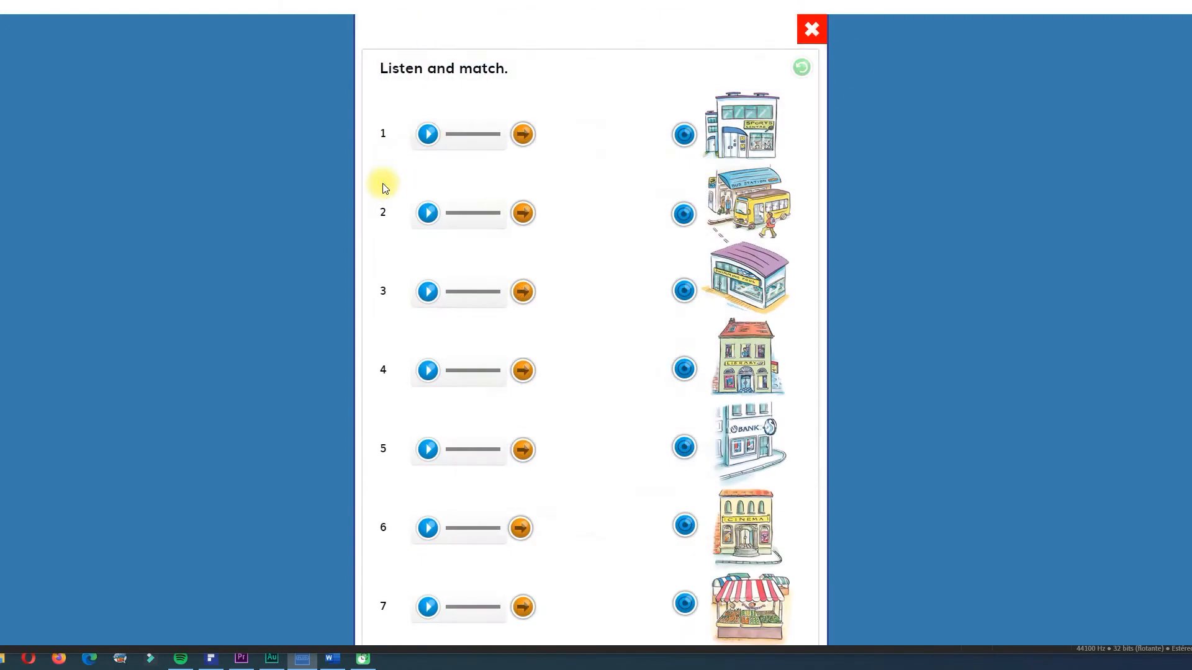
Step: Play recording 1, then link item 1 to the bus station and item 2 to the market
{"action": "left_click", "coordinate": [427, 134]}
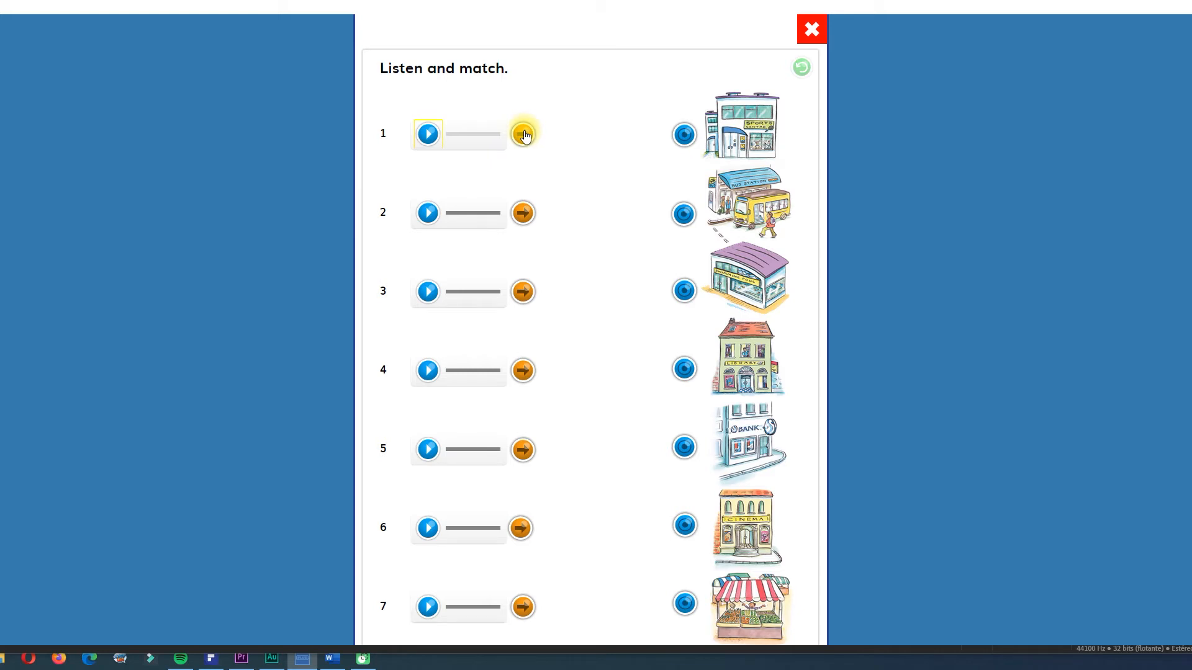
{"action": "left_click_drag", "start_coordinate": [522, 135], "coordinate": [683, 215]}
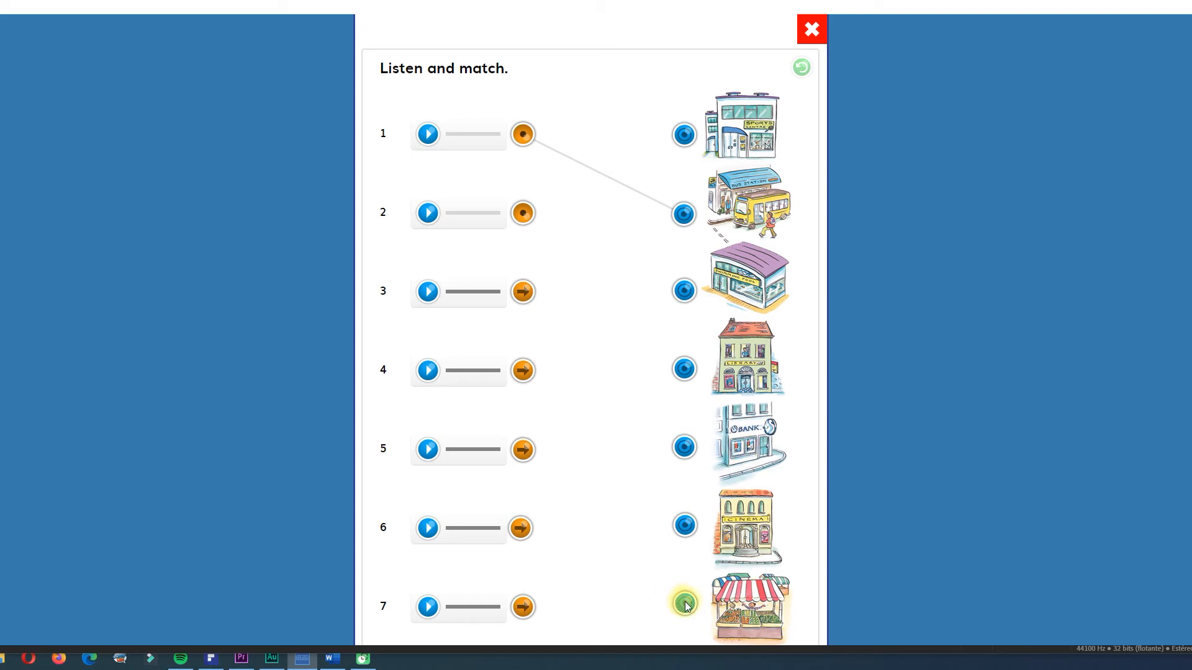
{"action": "left_click", "coordinate": [683, 606]}
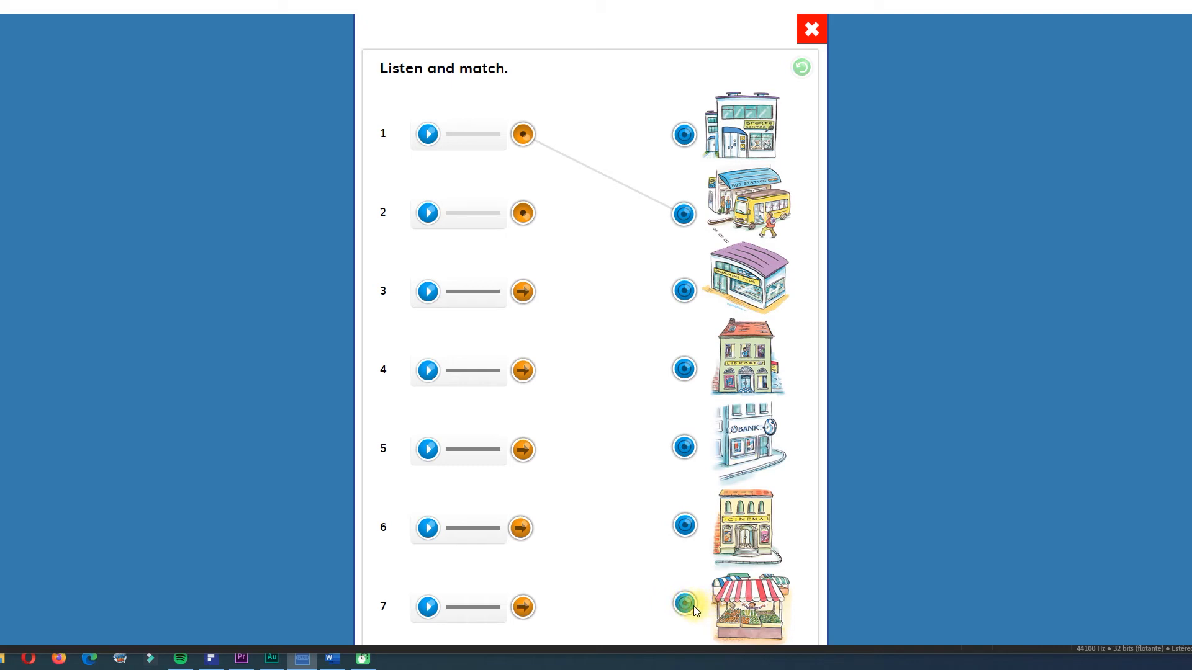
{"action": "left_click", "coordinate": [683, 607]}
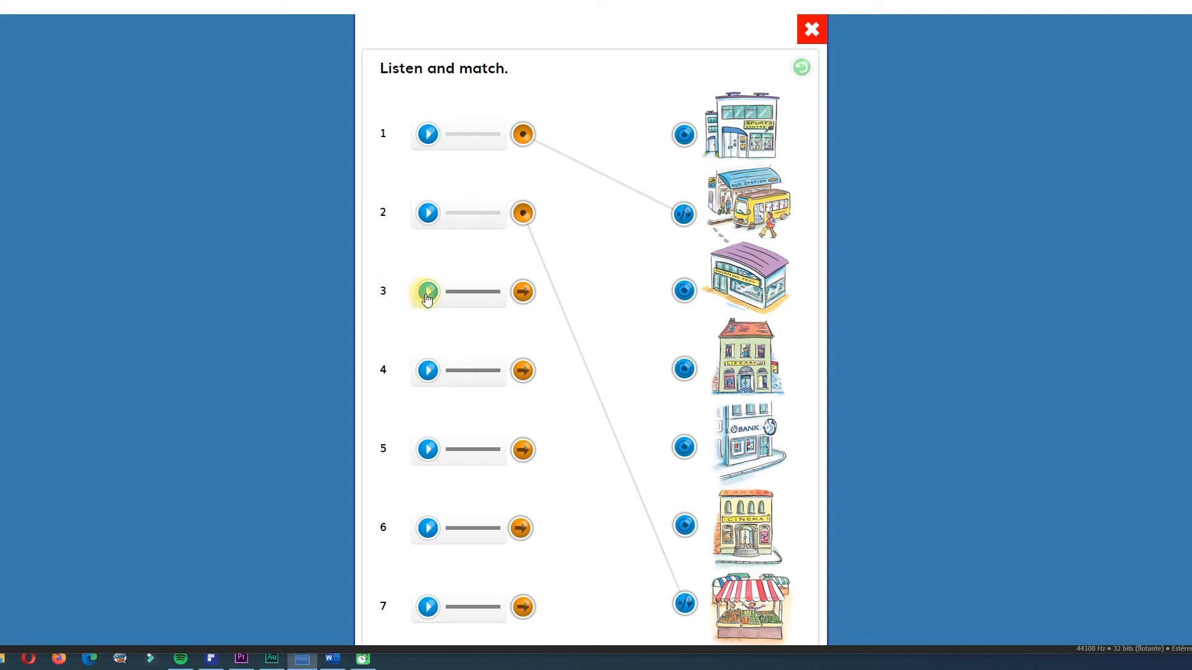
Step: Play recordings 3 and 5, matching items 3–5 to sports centre, cinema and library
{"action": "left_click", "coordinate": [427, 291]}
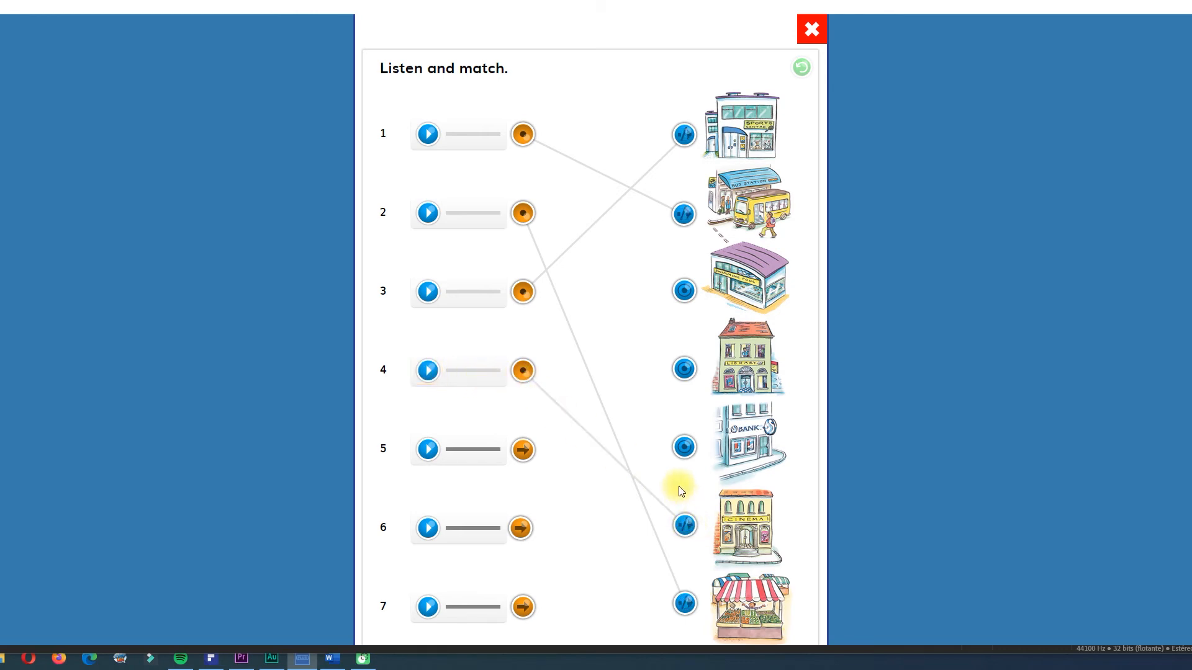
{"action": "left_click", "coordinate": [427, 450]}
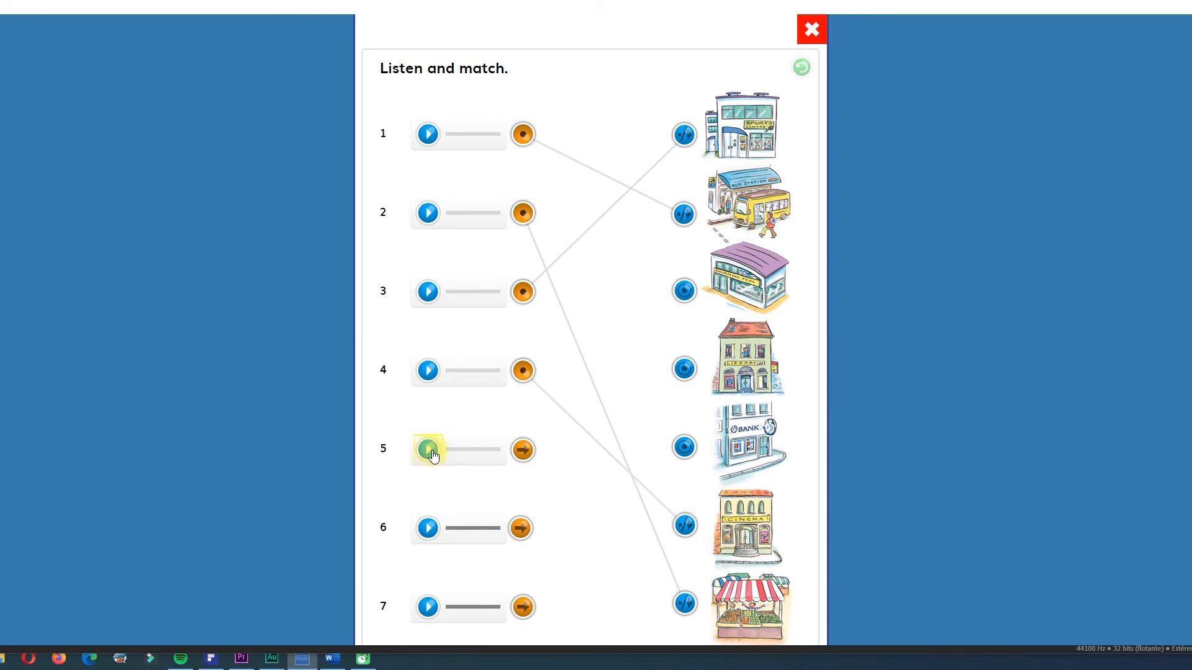
{"action": "left_click", "coordinate": [683, 368]}
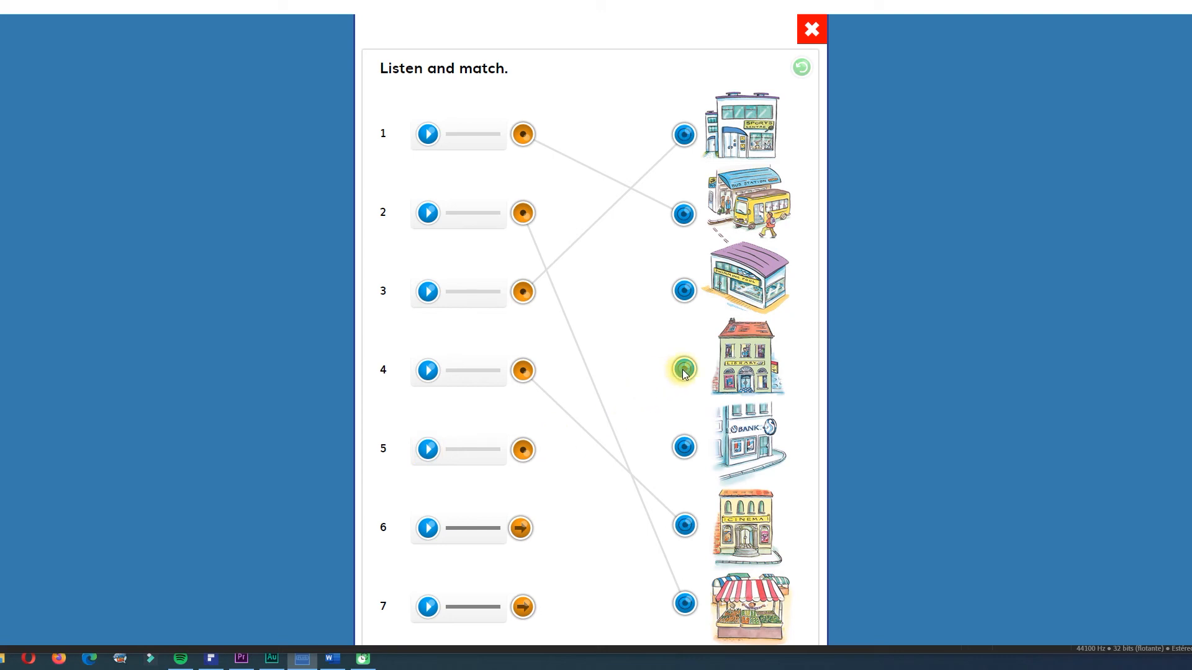
{"action": "left_click", "coordinate": [427, 527]}
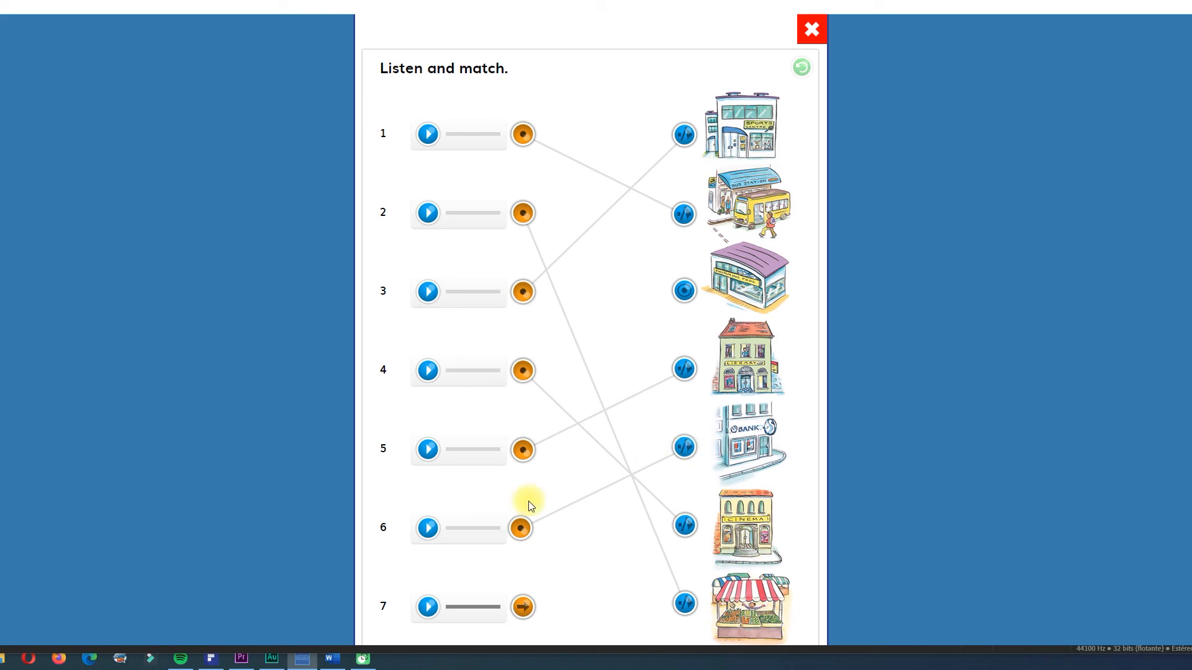
Step: Link item 6 to the bank and item 7 to the swimming pool, then return to Unit 4
{"action": "left_click", "coordinate": [427, 607]}
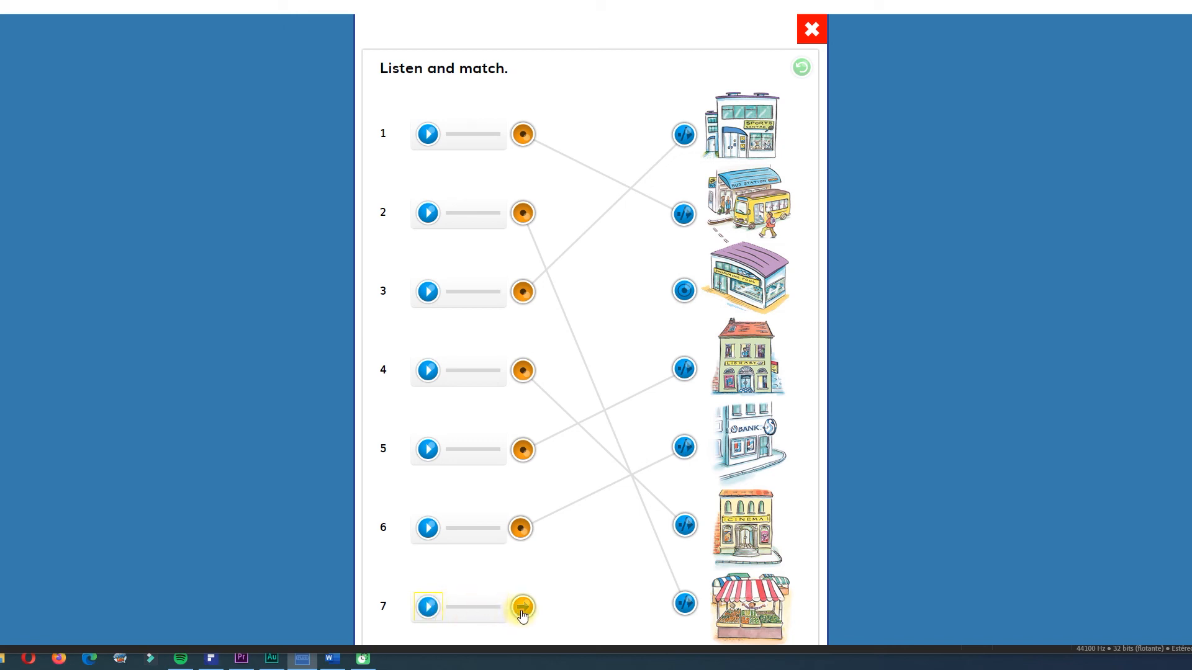
{"action": "left_click_drag", "start_coordinate": [521, 606], "coordinate": [682, 290]}
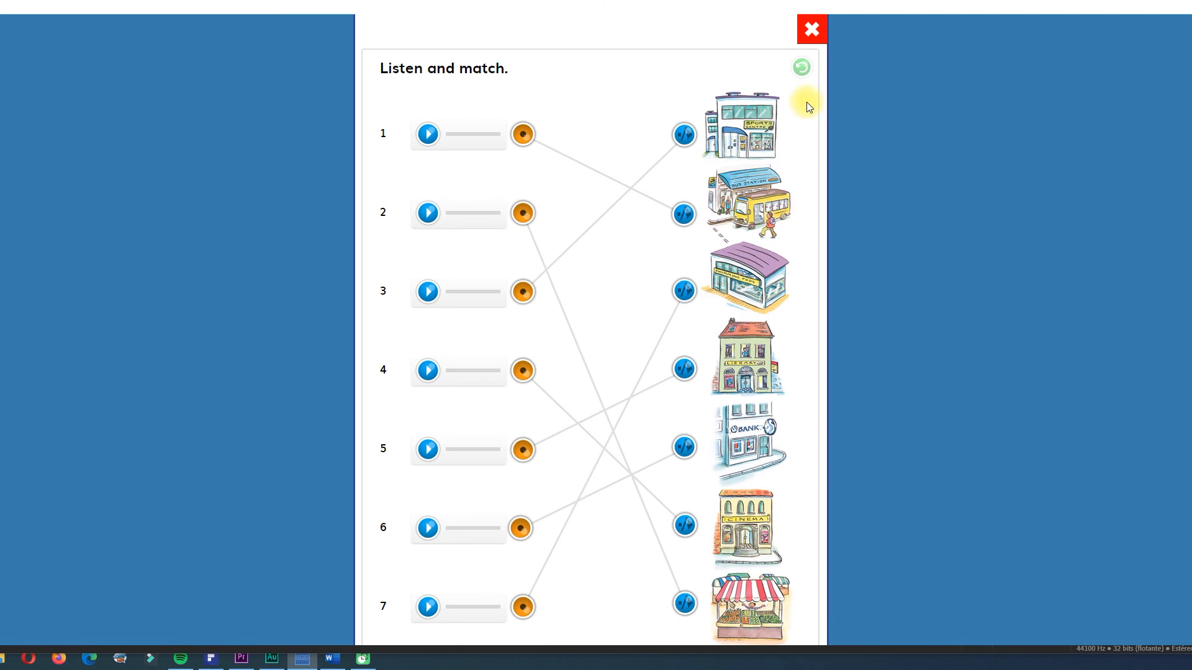
{"action": "mouse_move", "coordinate": [386, 106]}
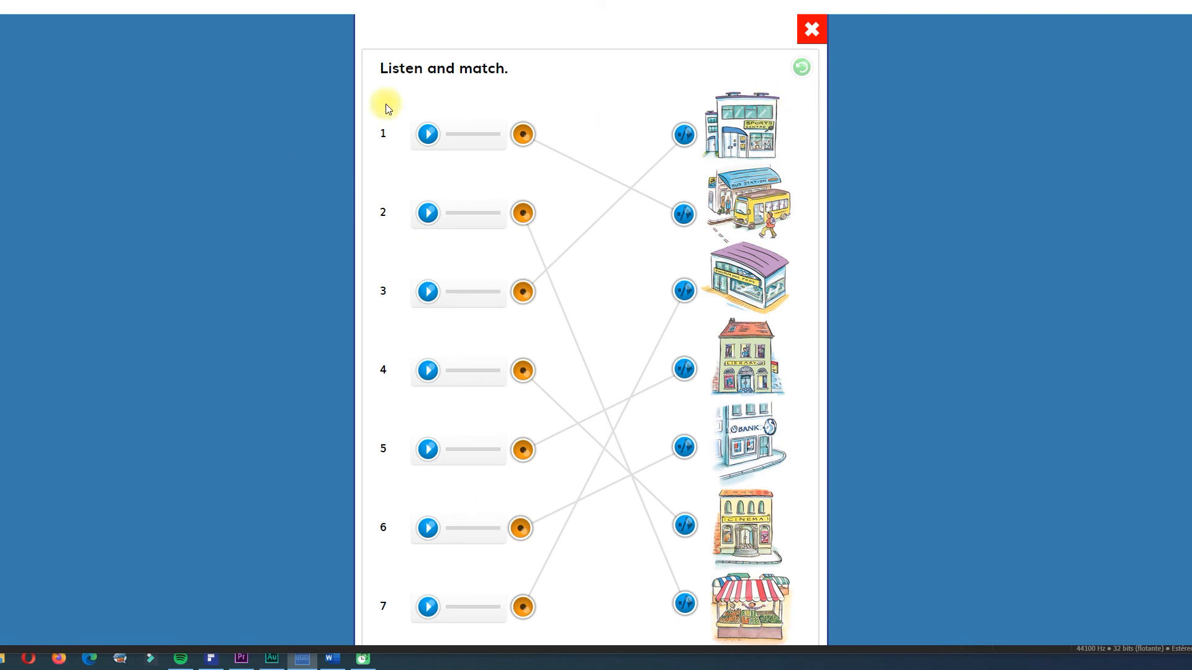
{"action": "left_click", "coordinate": [810, 29]}
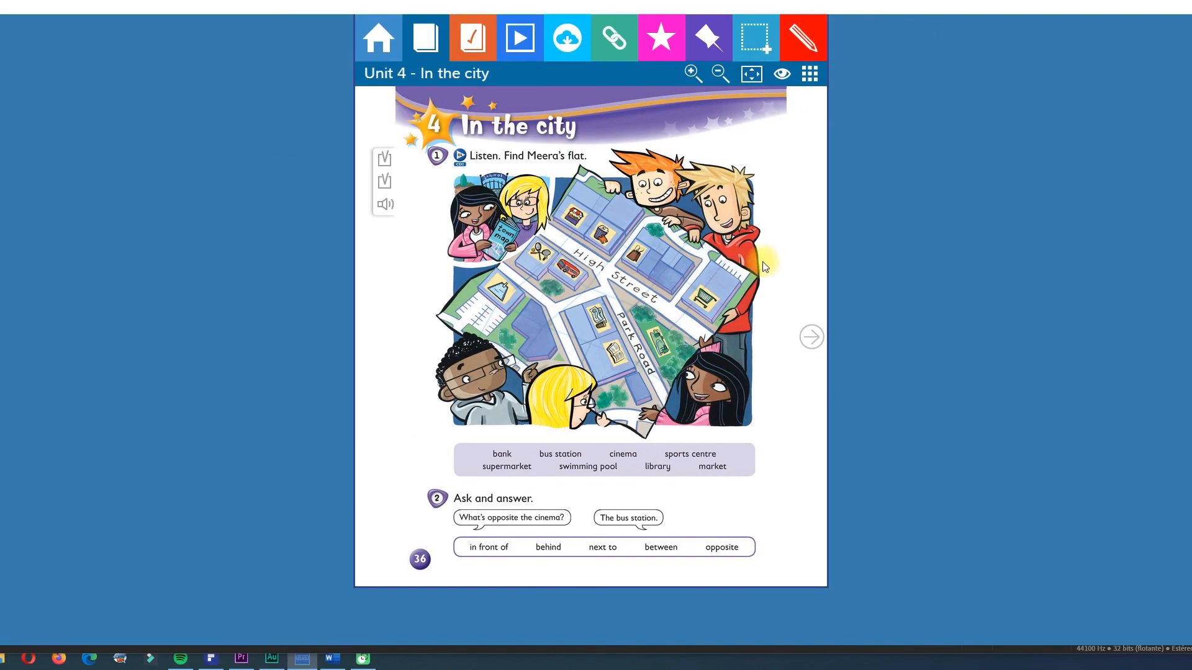